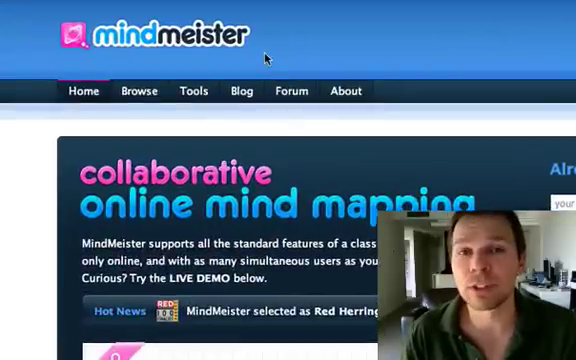
{"action": "mouse_move", "coordinate": [12, 40]}
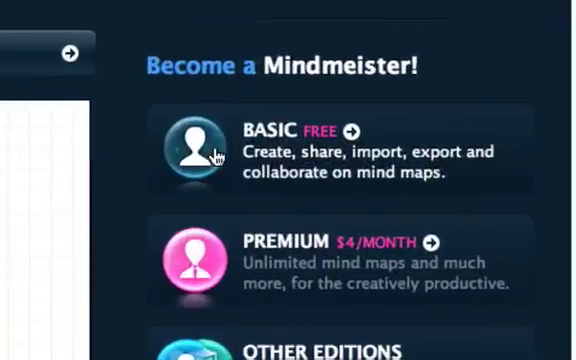
Step: Choose the free Basic edition to begin registering a MindMeister account
{"action": "left_click", "coordinate": [356, 130]}
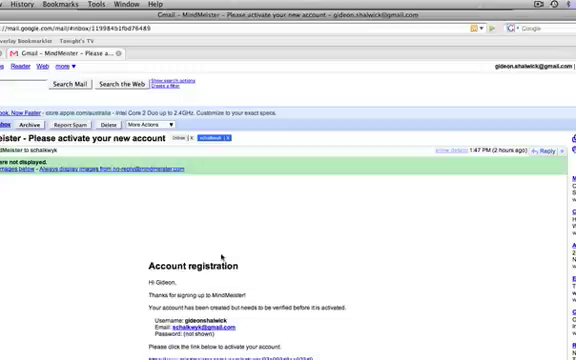
Step: Scroll the activation email down to its START button
{"action": "scroll", "scroll_direction": "down", "scroll_amount": 3}
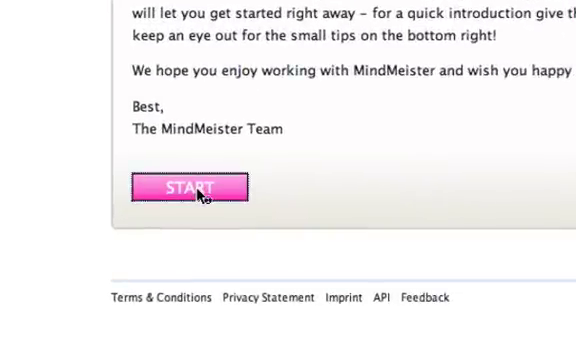
Step: Start using the activated account, landing on the My Maps dashboard
{"action": "left_click", "coordinate": [188, 188]}
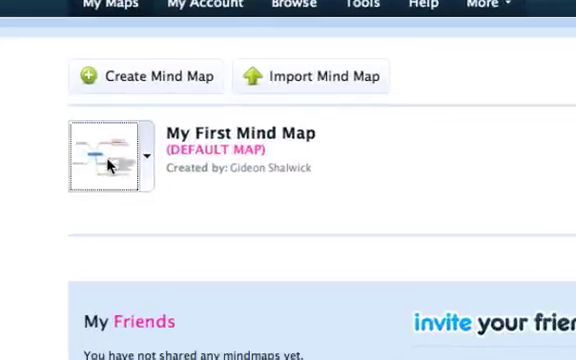
{"action": "left_click", "coordinate": [108, 164]}
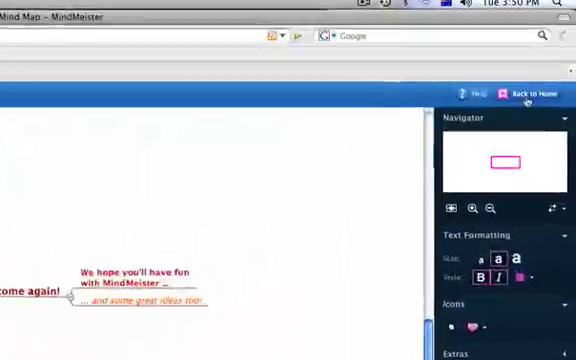
{"action": "left_click", "coordinate": [532, 96]}
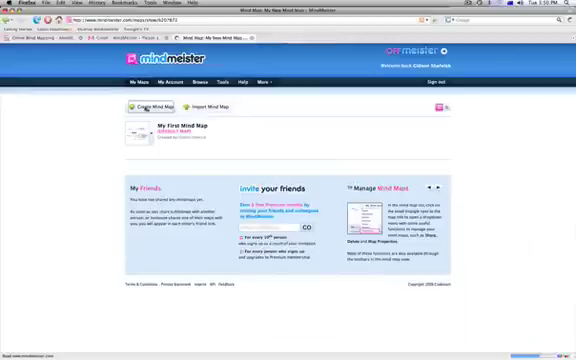
Step: Create a new mind map and rename its central topic to 'New Mindmap'
{"action": "left_click", "coordinate": [150, 104]}
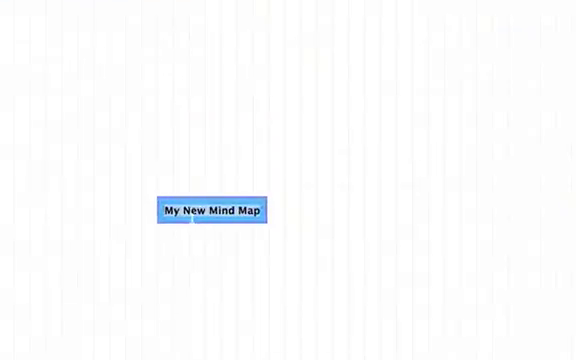
{"action": "type", "text": "New M"}
{"action": "type", "text": "sldkfjasdlfkj"}
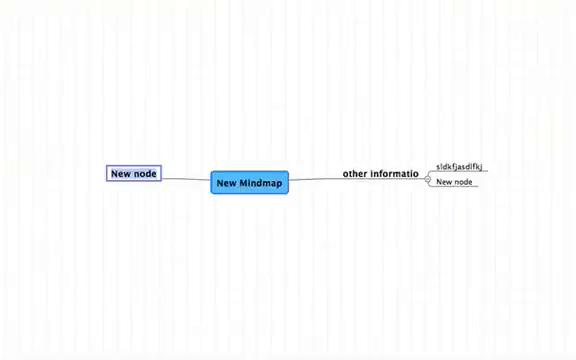
Step: Rename the left-hand 'New node' branch by typing 'dflgkjdsfgl'
{"action": "type", "text": "dflgkjdsfgl"}
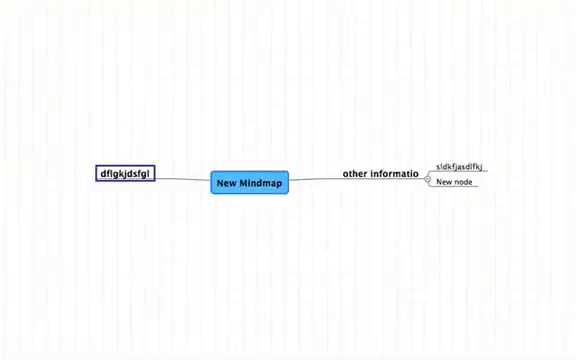